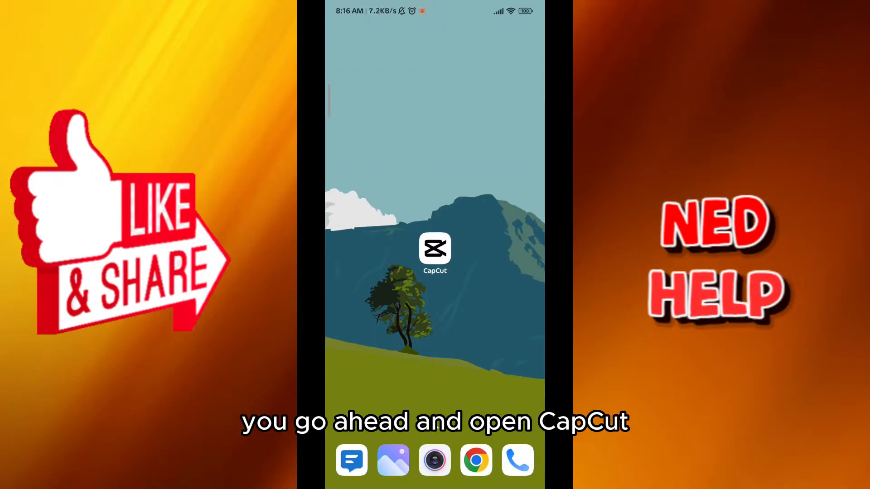
Launch CapCut and add the 10-second space clip to a new project
{"action": "left_click", "coordinate": [434, 249]}
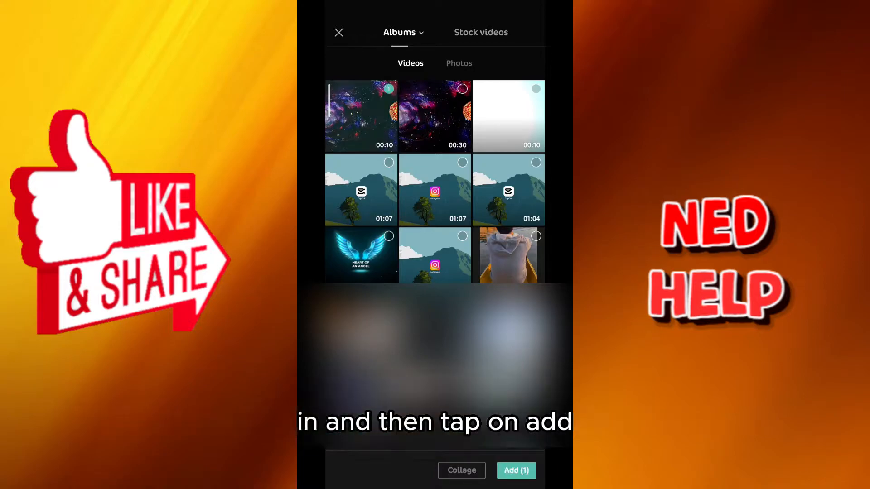
{"action": "left_click", "coordinate": [517, 483]}
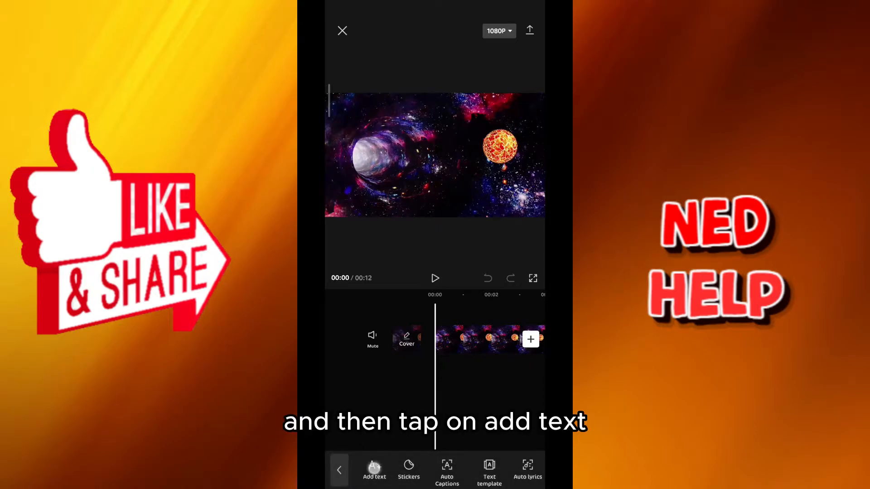
Add a 'see you later' text layer and restyle it in yellow
{"action": "left_click", "coordinate": [375, 467]}
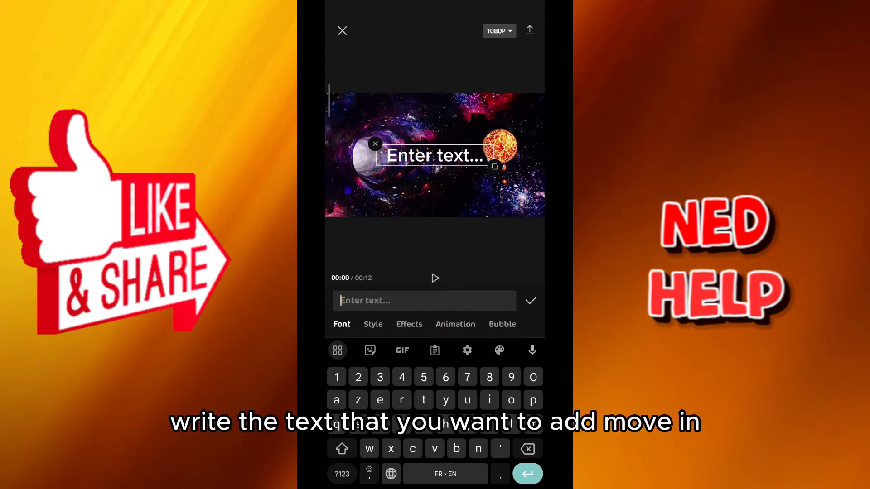
{"action": "type", "text": "see you la"}
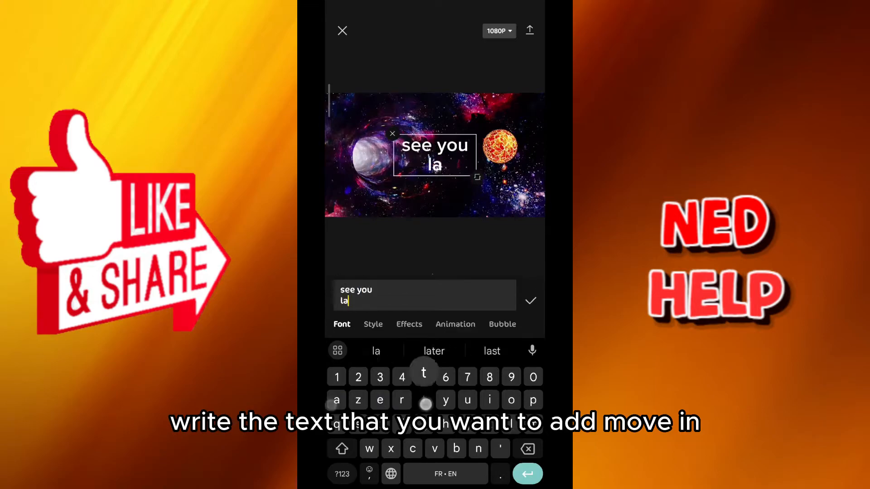
{"action": "left_click", "coordinate": [434, 351]}
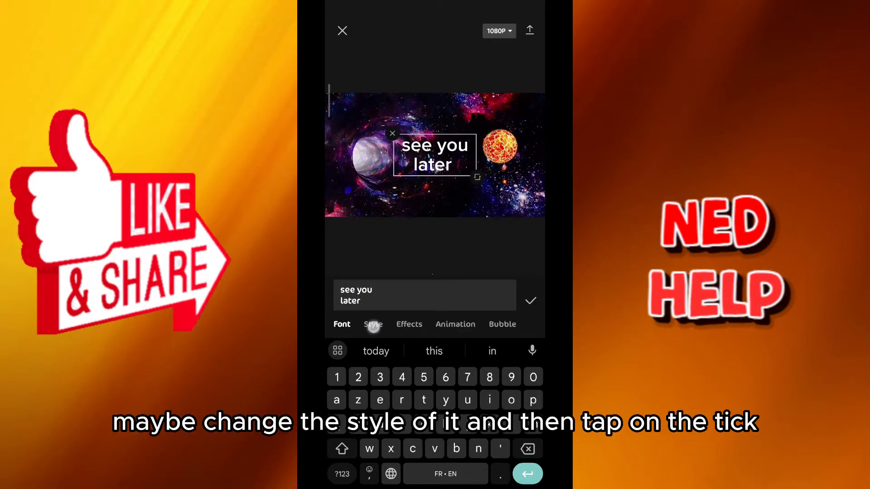
{"action": "left_click", "coordinate": [373, 325]}
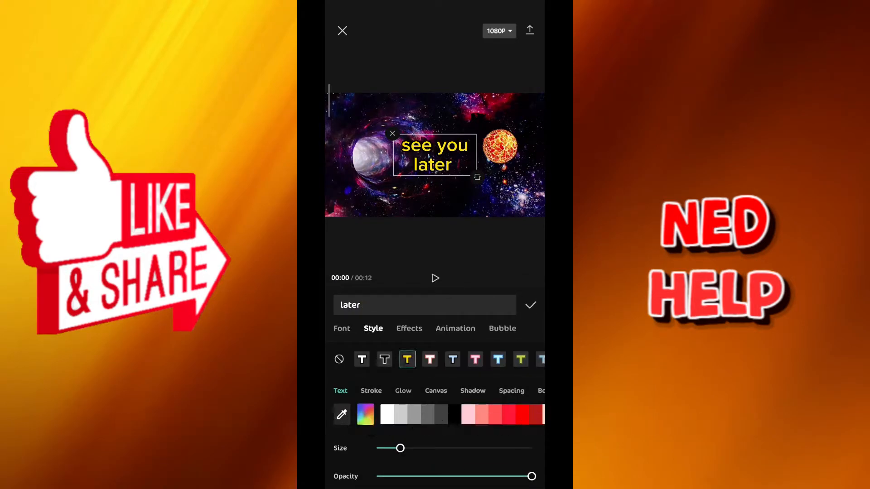
Confirm the yellow caption and drag it onto the orange planet
{"action": "left_click", "coordinate": [530, 304]}
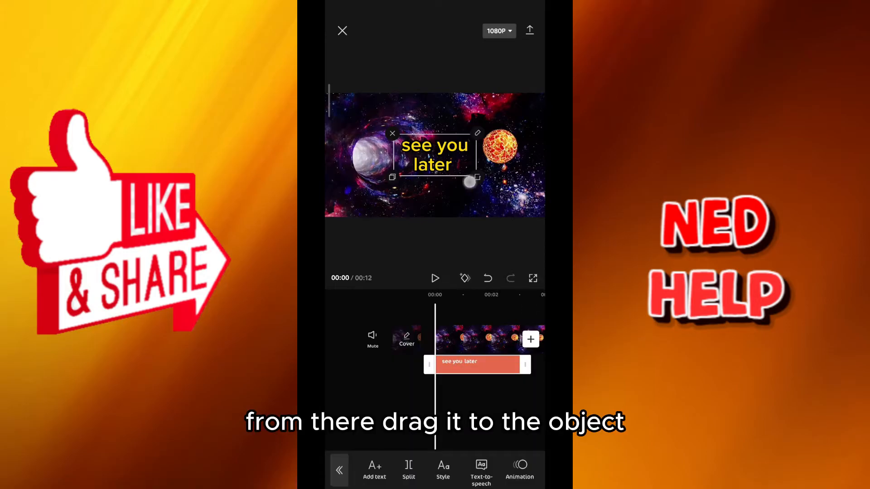
{"action": "left_click_drag", "start_coordinate": [435, 154], "coordinate": [477, 146]}
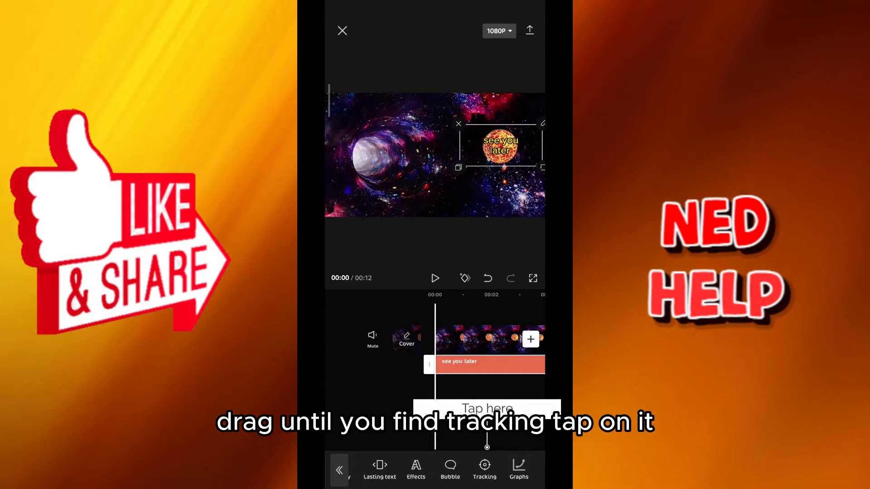
Set the tracking circle over the orange planet and start tracking the caption
{"action": "left_click", "coordinate": [485, 469]}
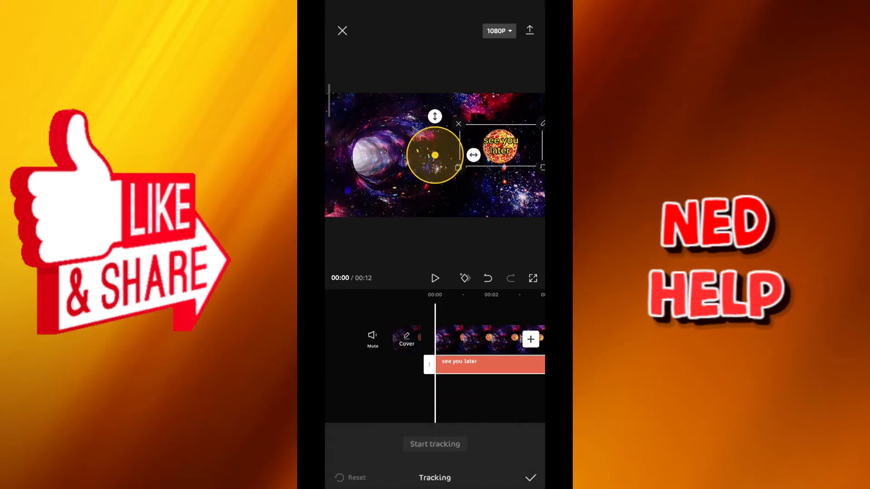
{"action": "left_click_drag", "start_coordinate": [435, 154], "coordinate": [499, 148]}
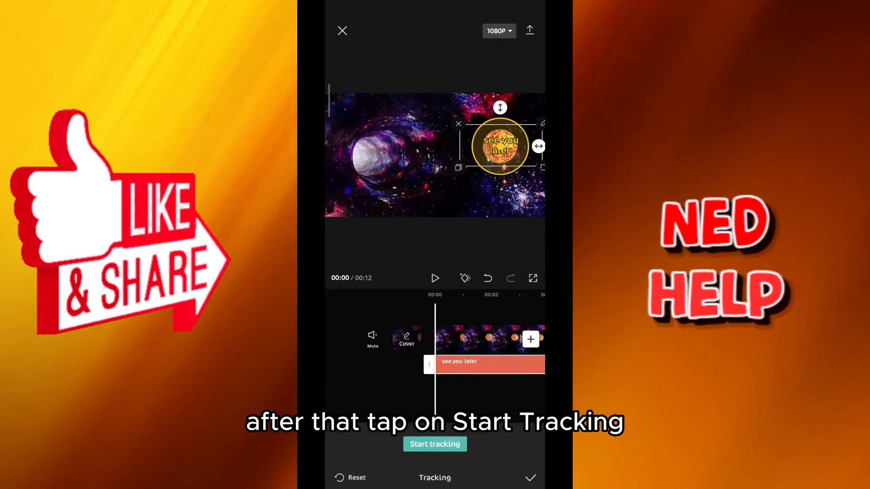
{"action": "left_click", "coordinate": [435, 444]}
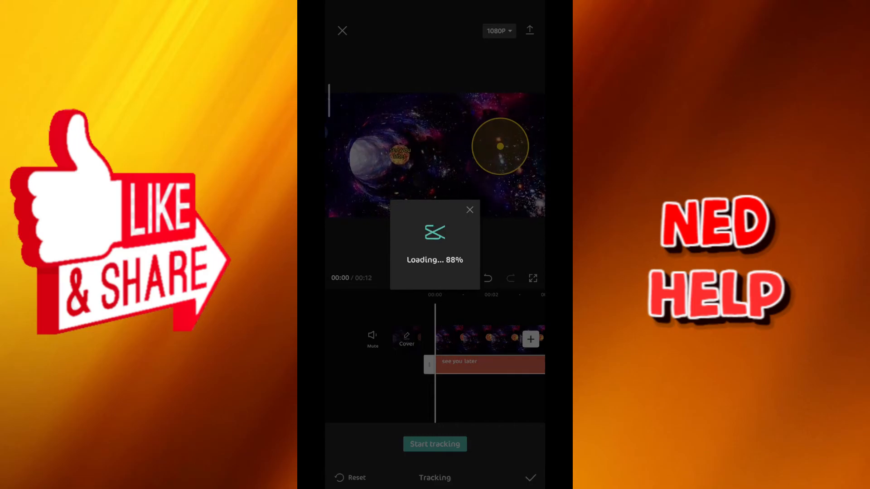